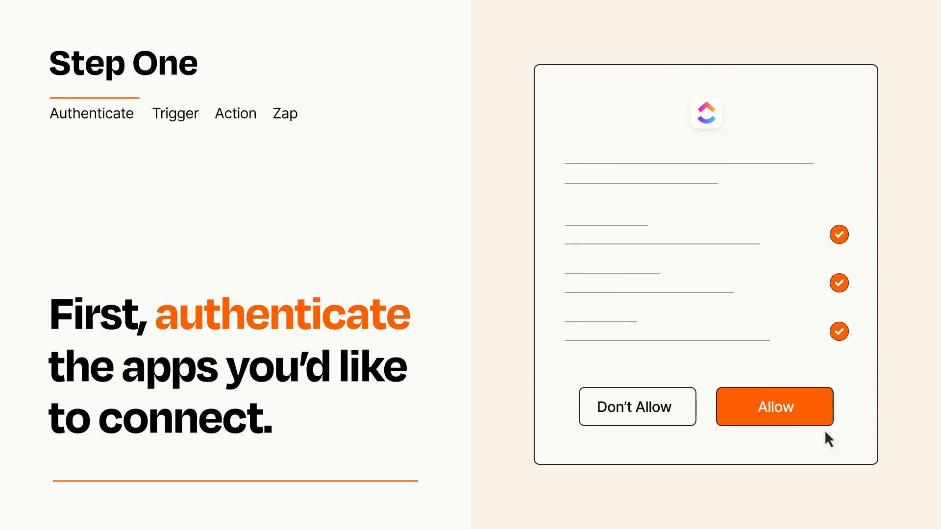
Allow Zapier to access the ClickUp account.
left_click(773, 406)
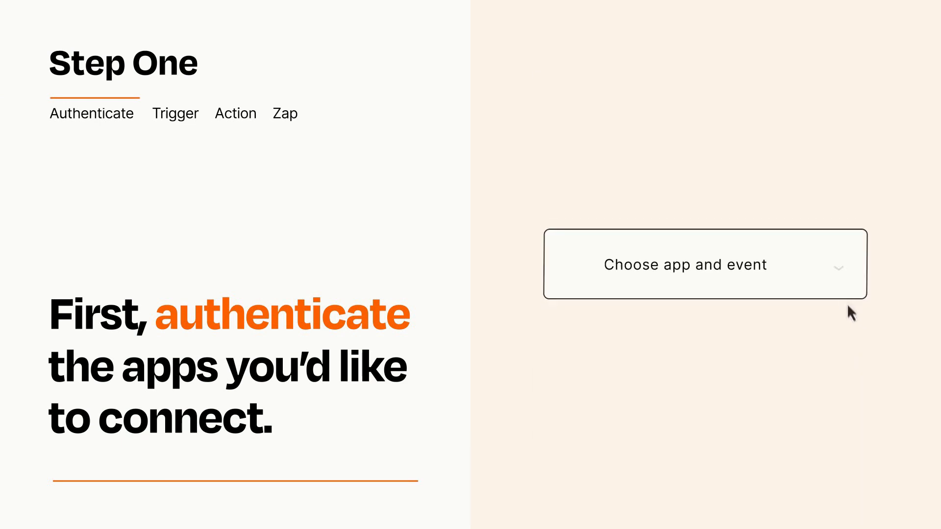
Choose GitLab's 'New Project Issue Event' as the trigger app and event.
left_click(703, 264)
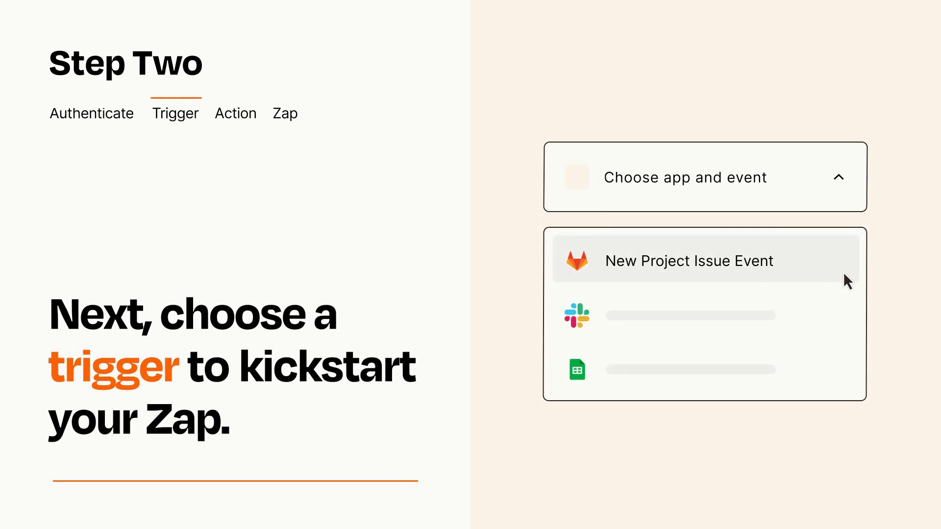
mouse_move(846, 313)
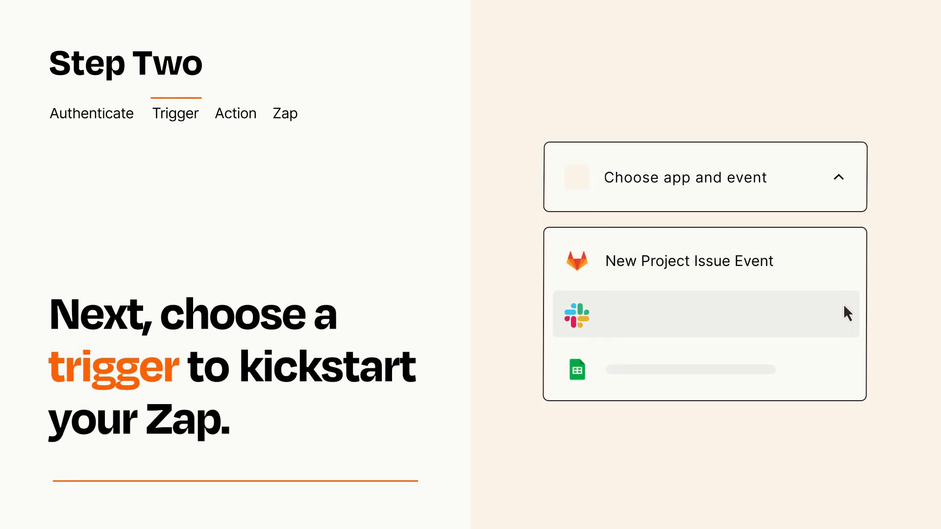
mouse_move(847, 374)
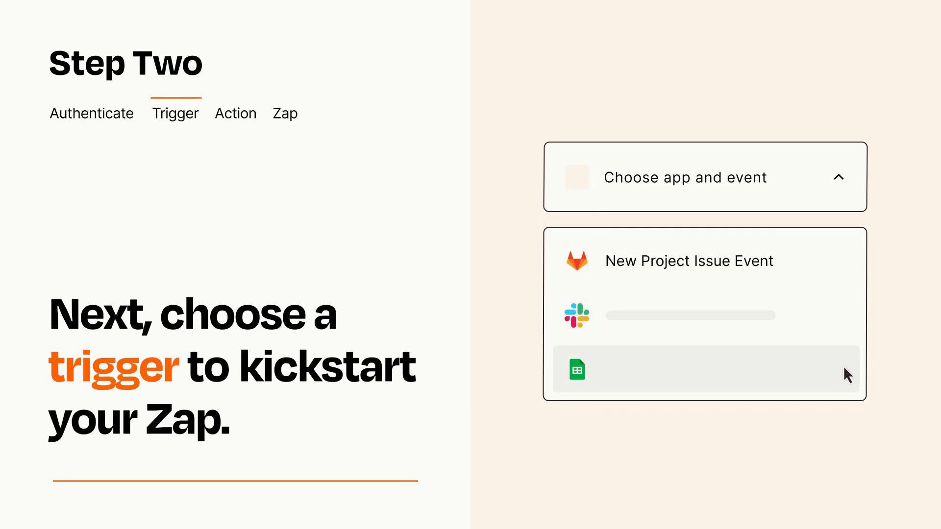
mouse_move(847, 268)
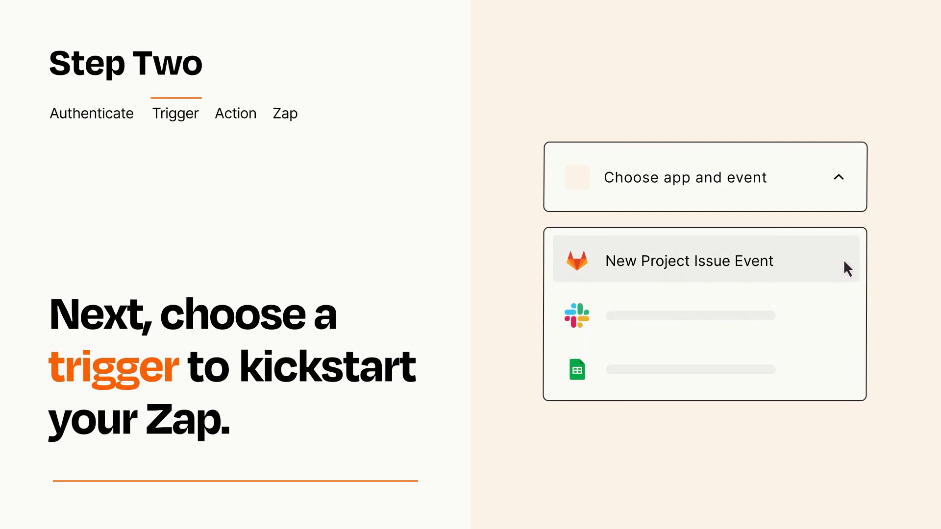
mouse_move(847, 272)
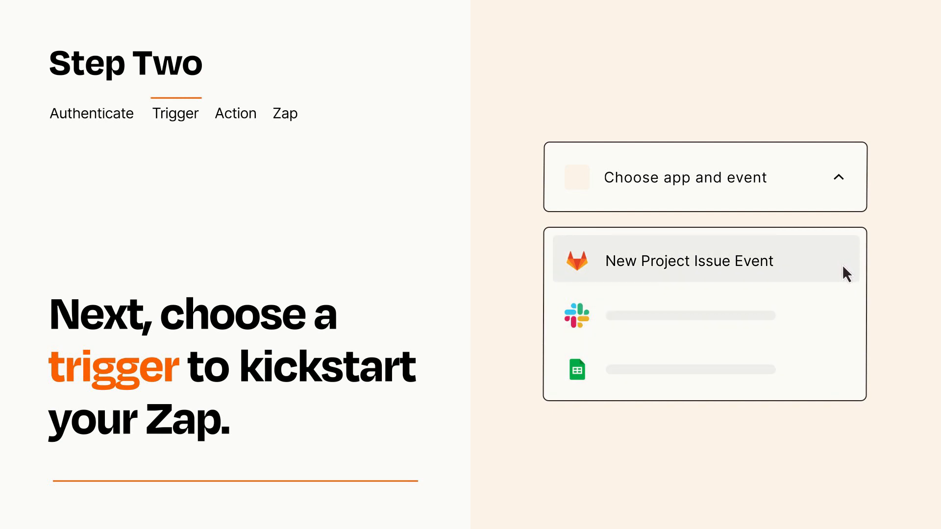
left_click(688, 260)
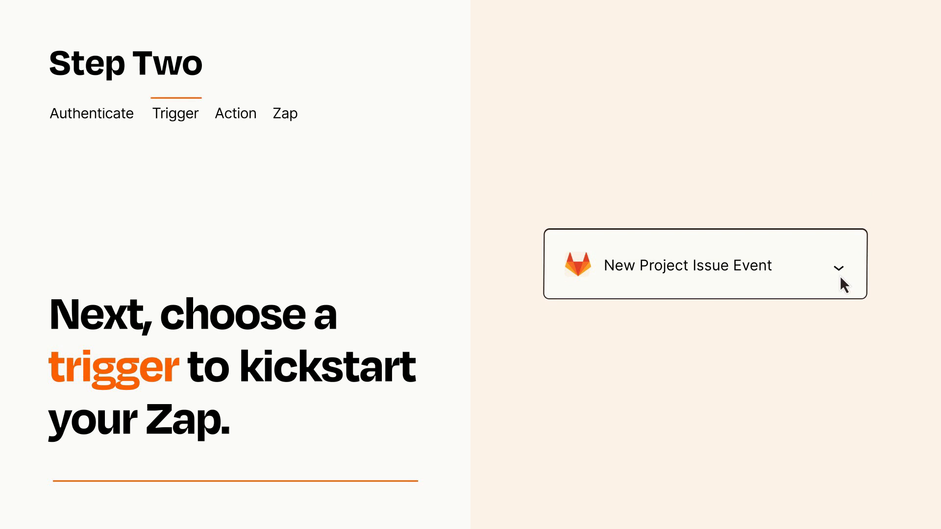
mouse_move(852, 282)
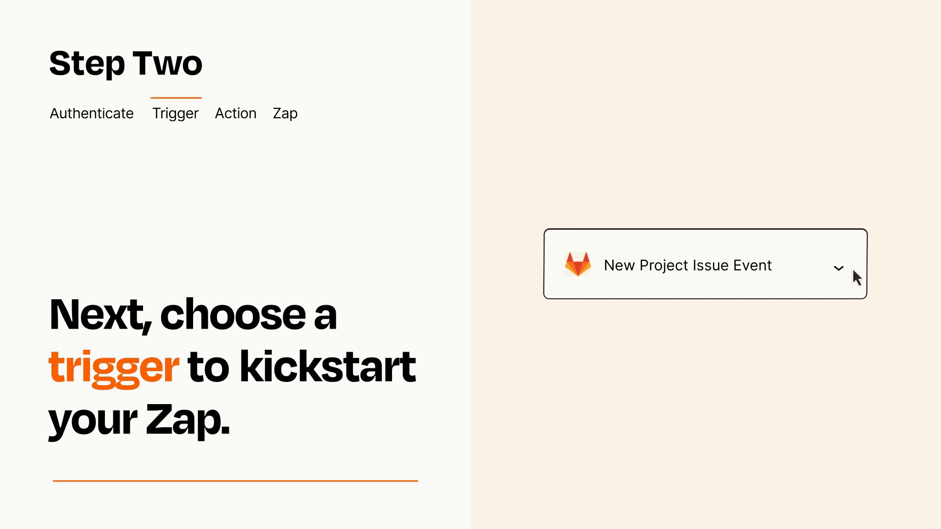
mouse_move(853, 270)
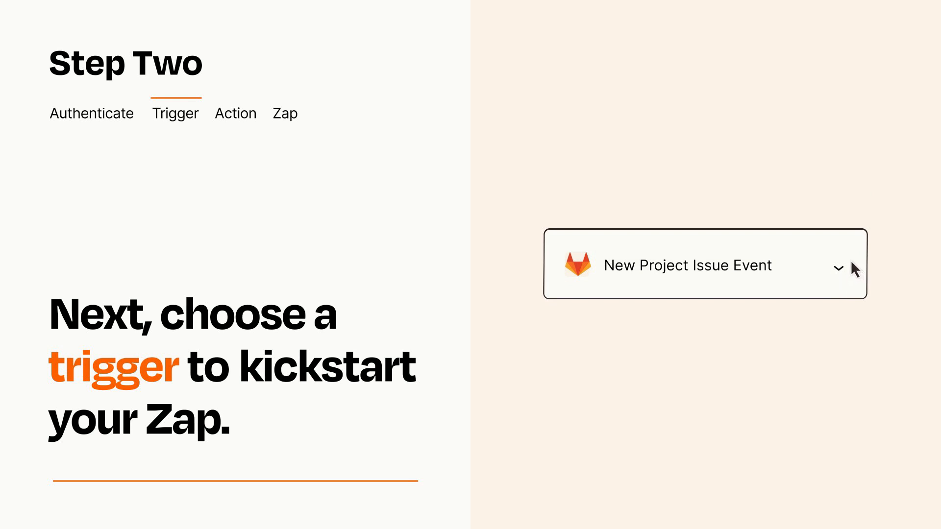
Set the action step to ClickUp 'Create Task' below the GitLab trigger.
left_click(236, 113)
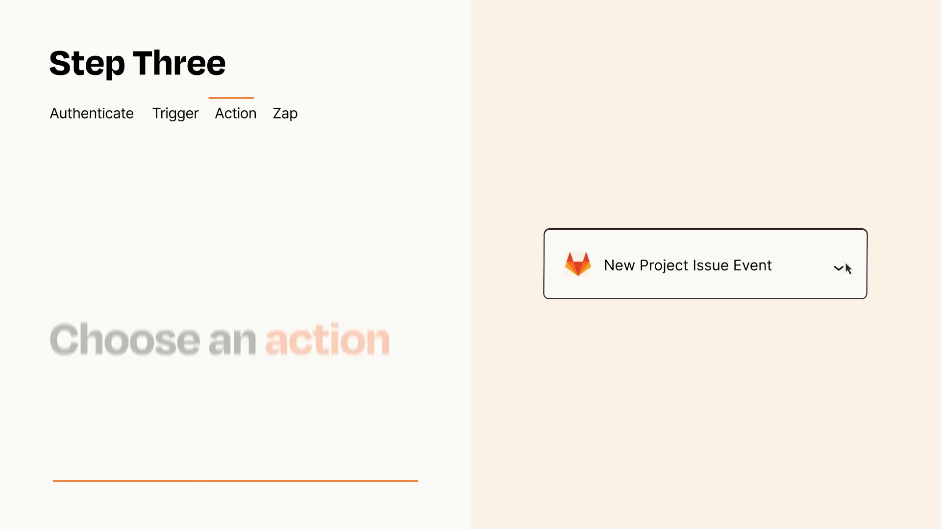
left_click(705, 265)
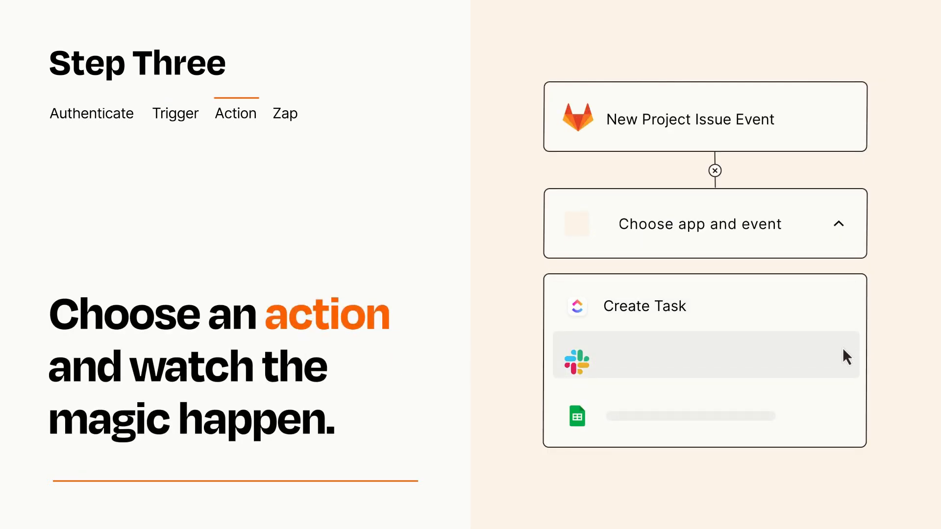
mouse_move(847, 421)
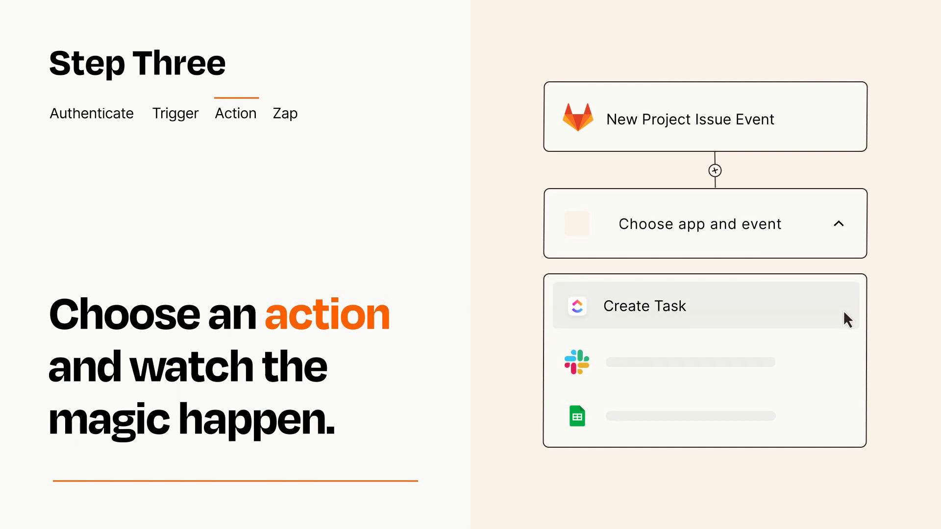
left_click(644, 305)
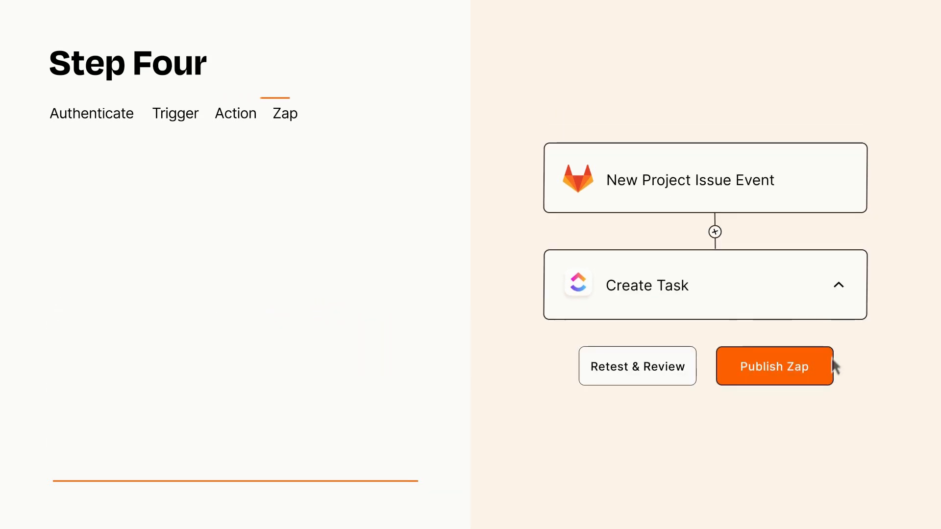
Publish the GitLab-to-ClickUp Create Task Zap with the 'Publish Zap' button.
left_click(774, 366)
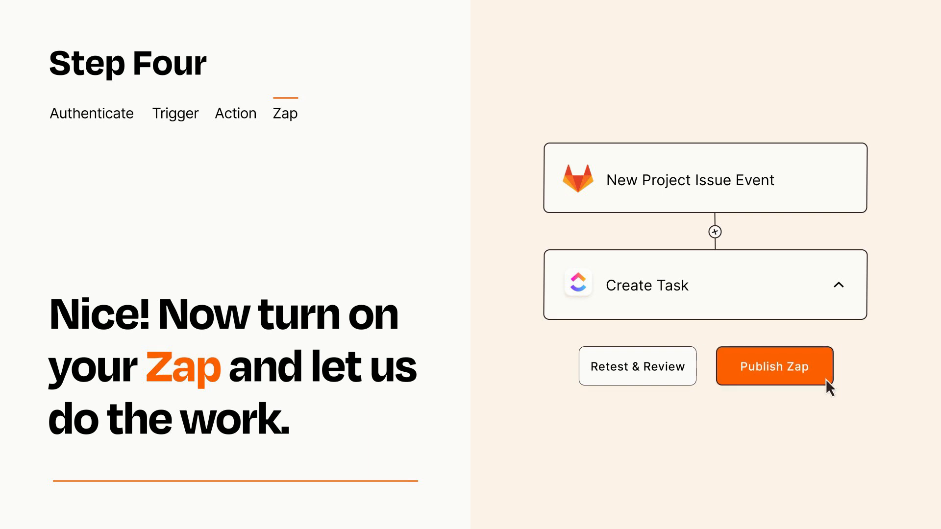
left_click(775, 366)
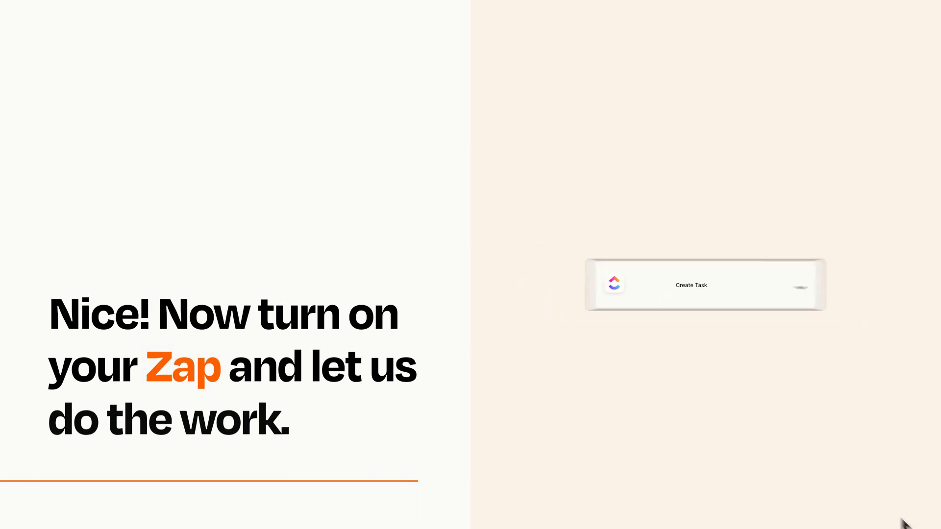